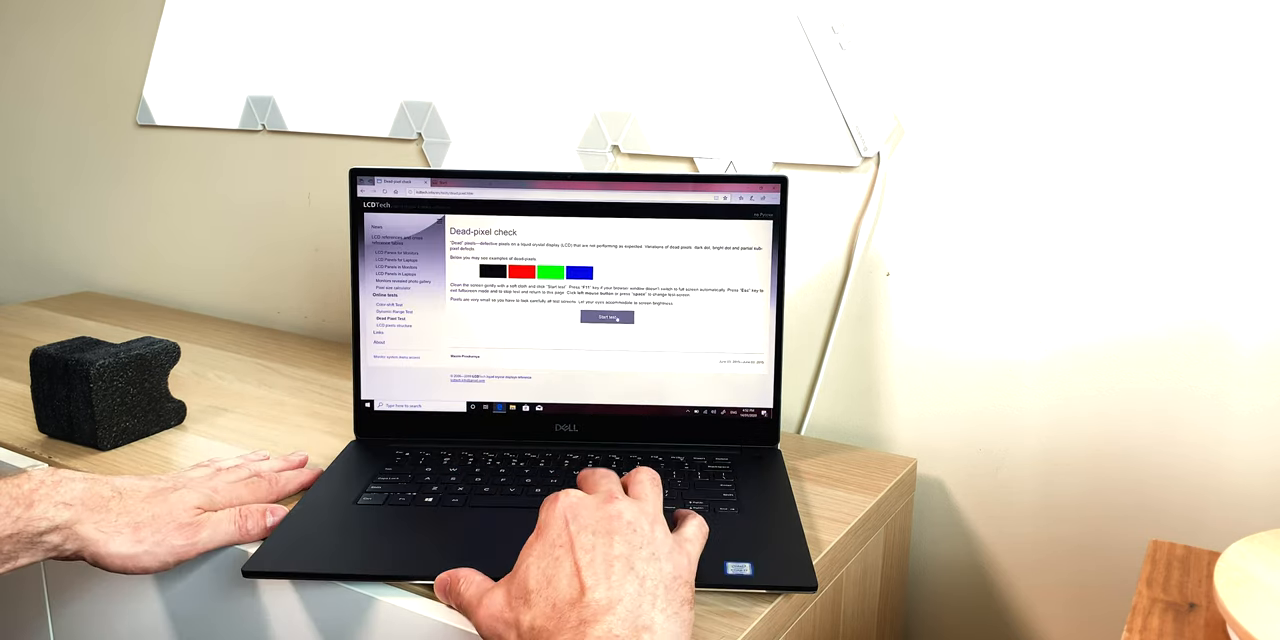
# Launch the LCDTech full-screen dead-pixel test, filling the display with solid black
pyautogui.click(607, 317)
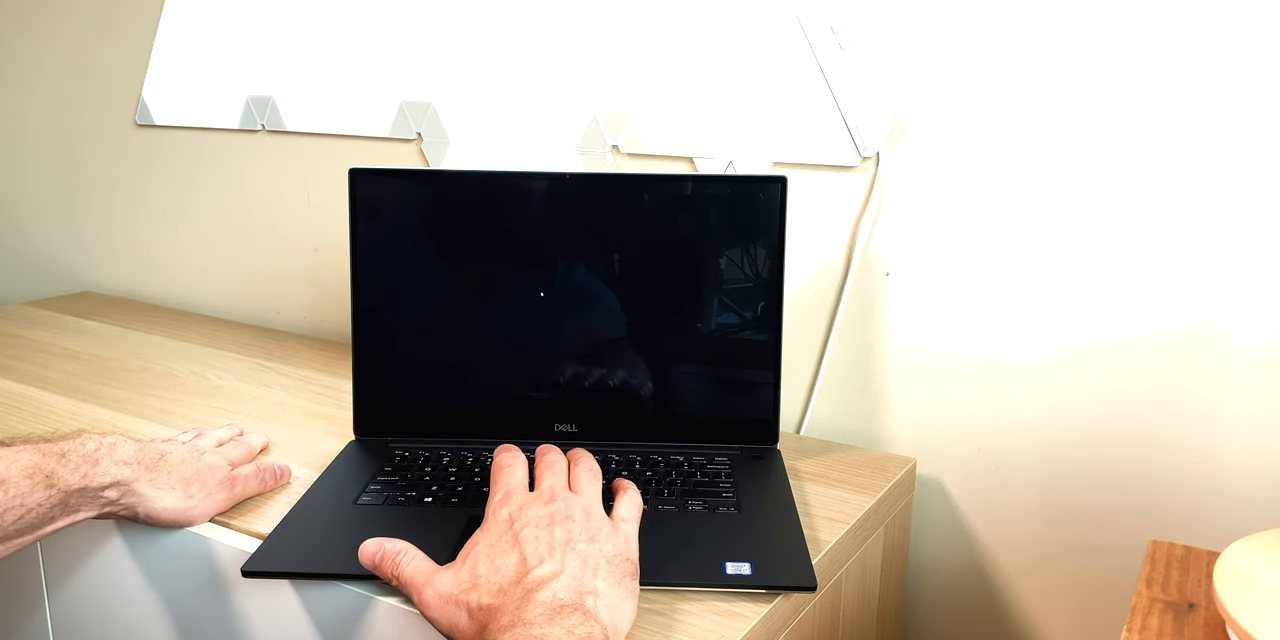